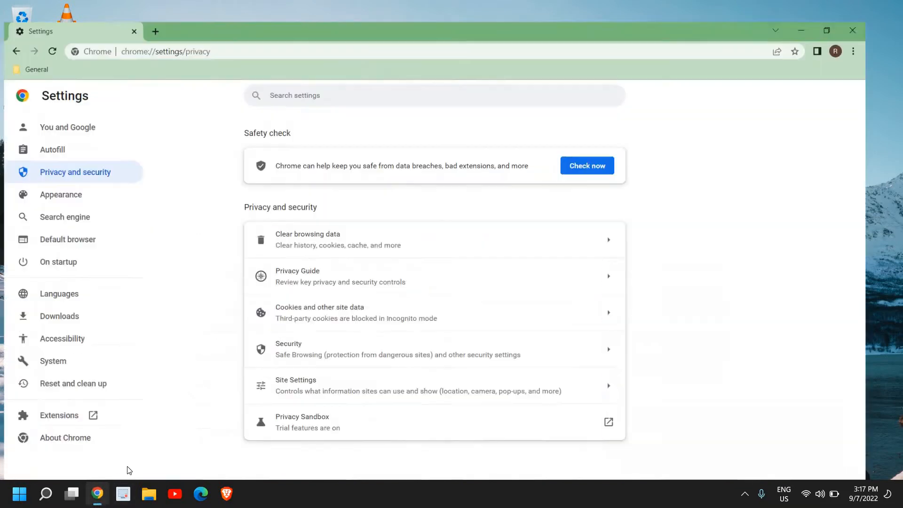
- Maximize the Chrome window and reach Settings from the three-dot menu
{"action": "left_click", "coordinate": [826, 30]}
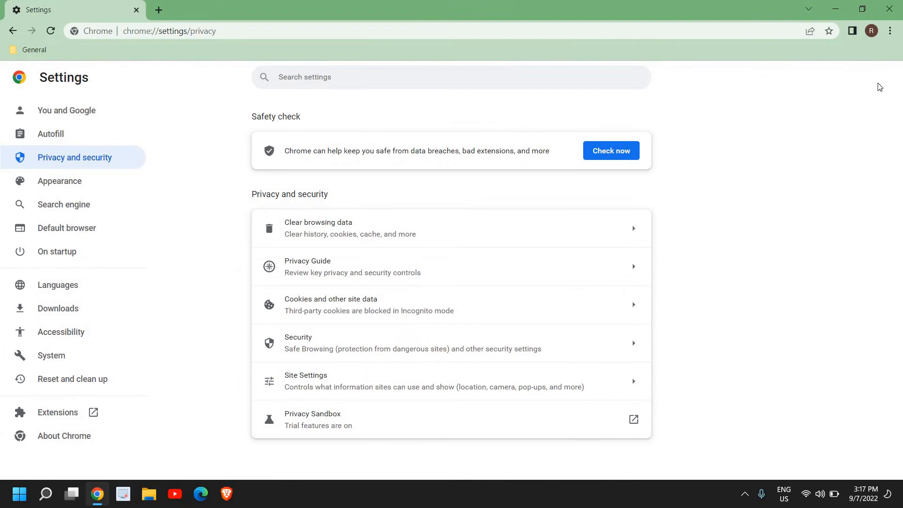
{"action": "mouse_move", "coordinate": [890, 31]}
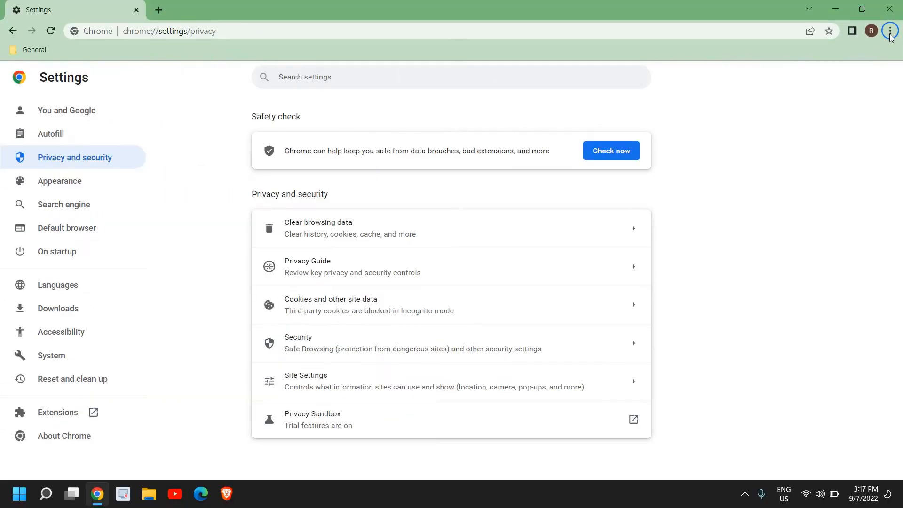
{"action": "left_click", "coordinate": [891, 30]}
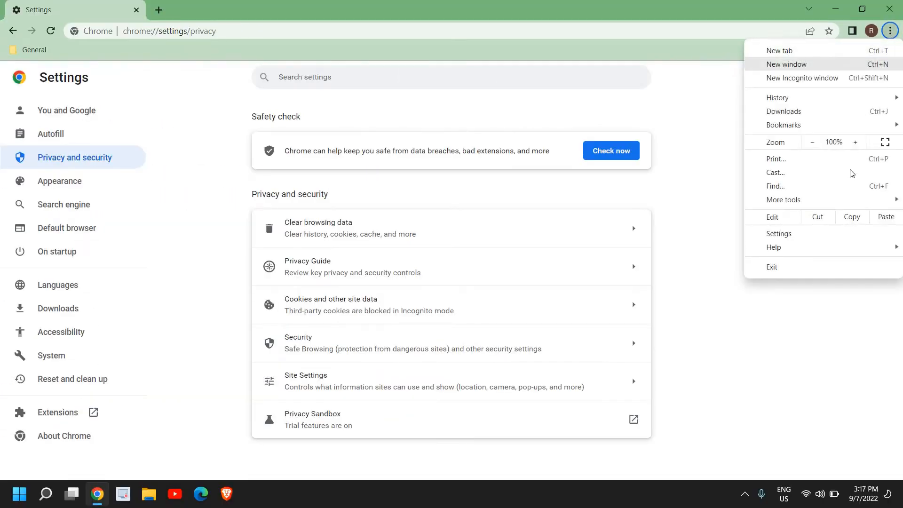
{"action": "mouse_move", "coordinate": [812, 241]}
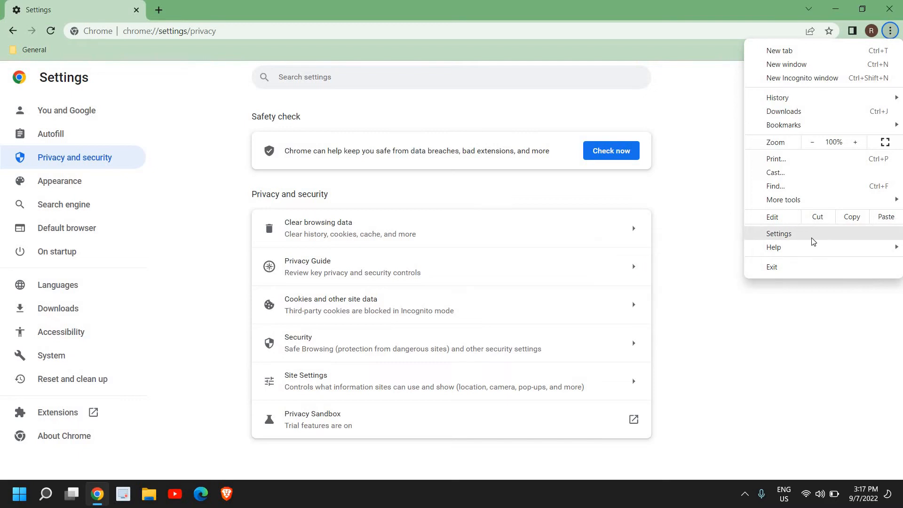
{"action": "left_click", "coordinate": [396, 140]}
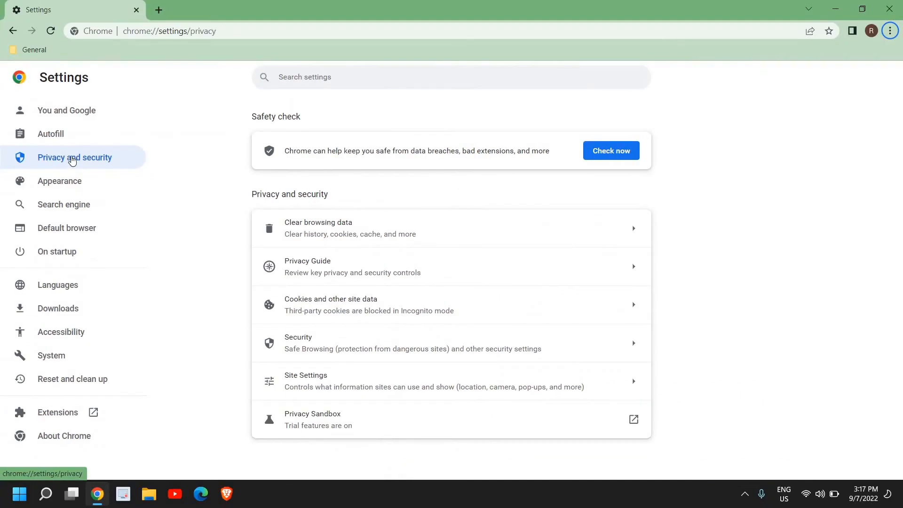
{"action": "mouse_move", "coordinate": [93, 167]}
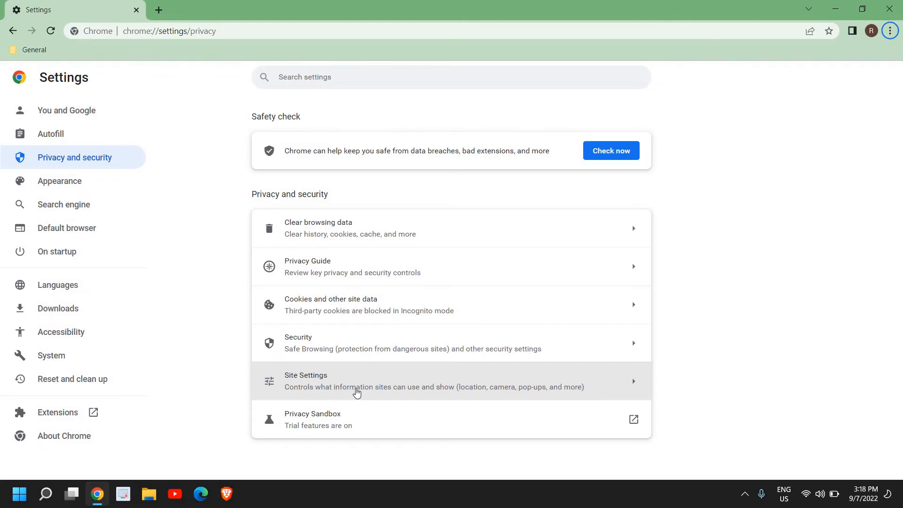
{"action": "mouse_move", "coordinate": [322, 403]}
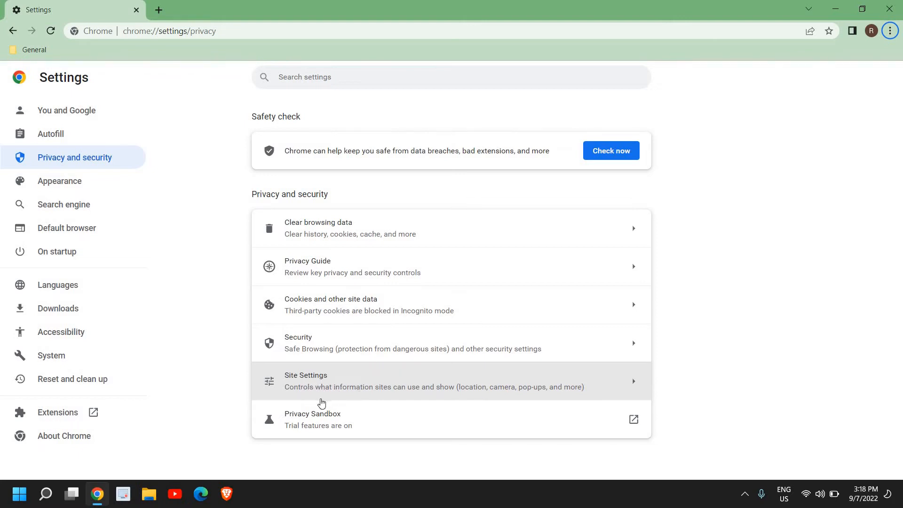
{"action": "mouse_move", "coordinate": [423, 396]}
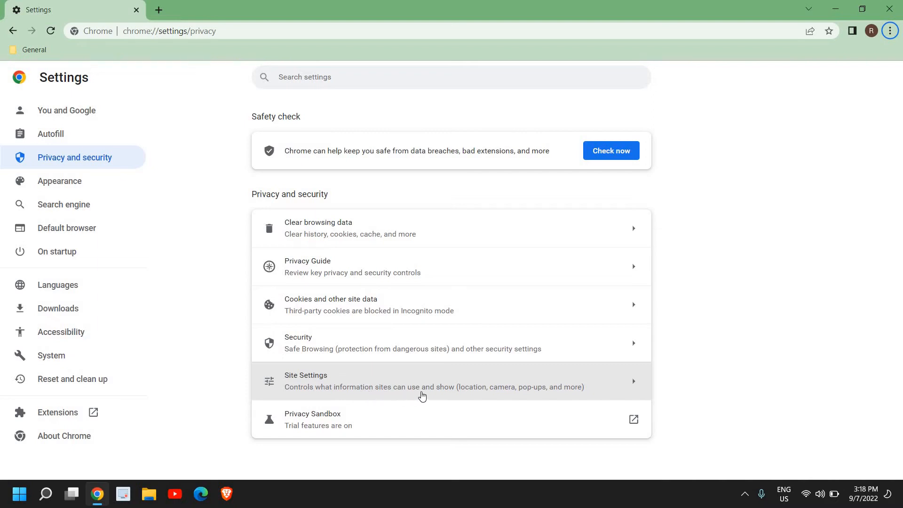
{"action": "mouse_move", "coordinate": [552, 399]}
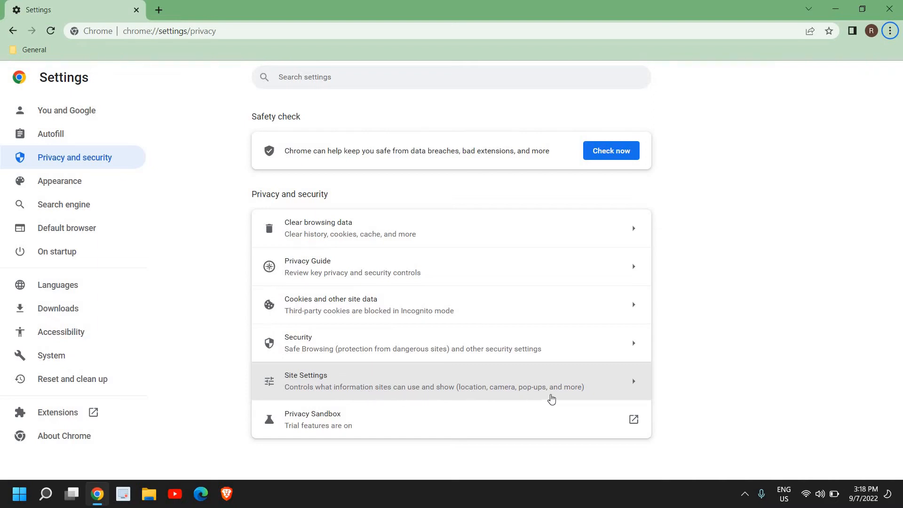
- Reach Site Settings and review Recent activity and the Permissions list (location, camera, microphone, notifications)
{"action": "left_click", "coordinate": [433, 381]}
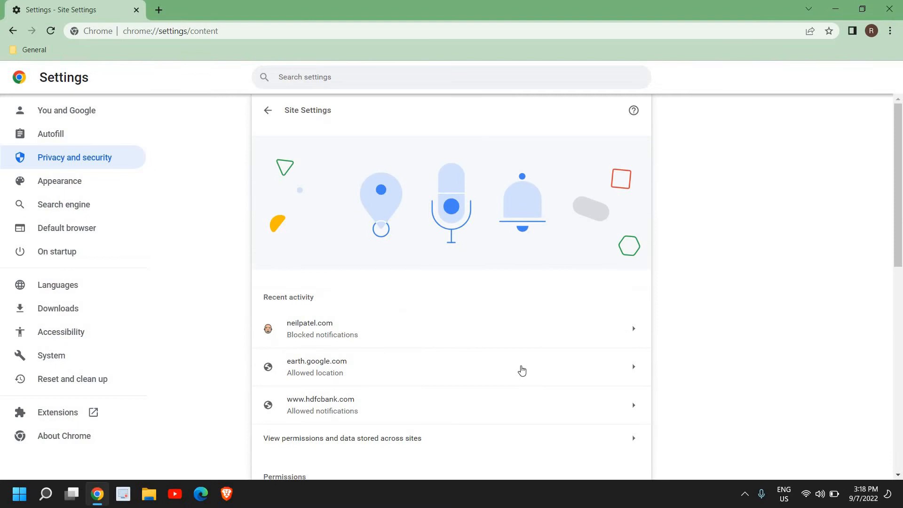
{"action": "scroll", "scroll_direction": "down", "scroll_amount": 3}
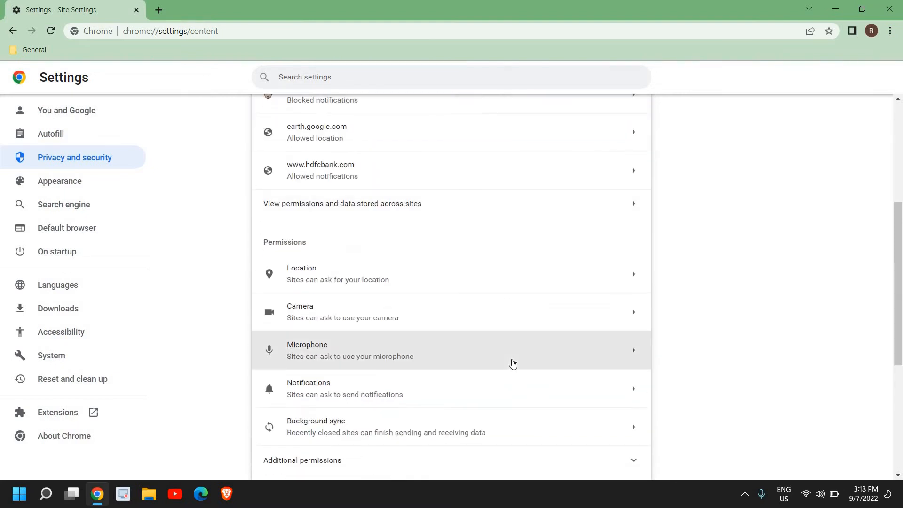
{"action": "scroll", "scroll_direction": "up", "scroll_amount": 3}
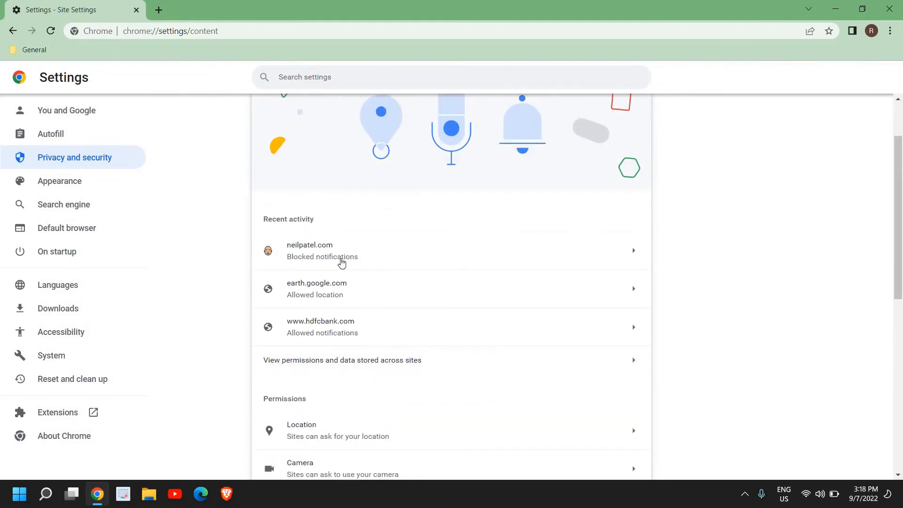
{"action": "scroll", "scroll_direction": "down", "scroll_amount": 3}
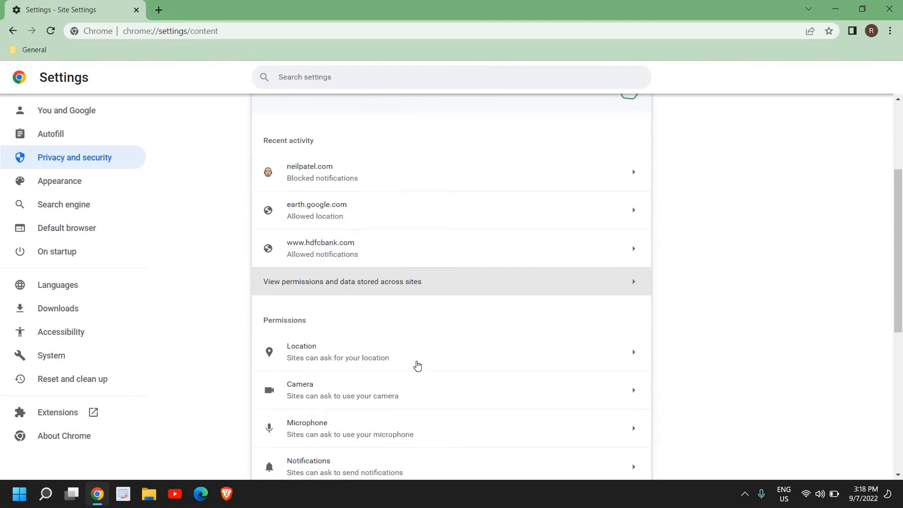
{"action": "scroll", "scroll_direction": "down", "scroll_amount": 3}
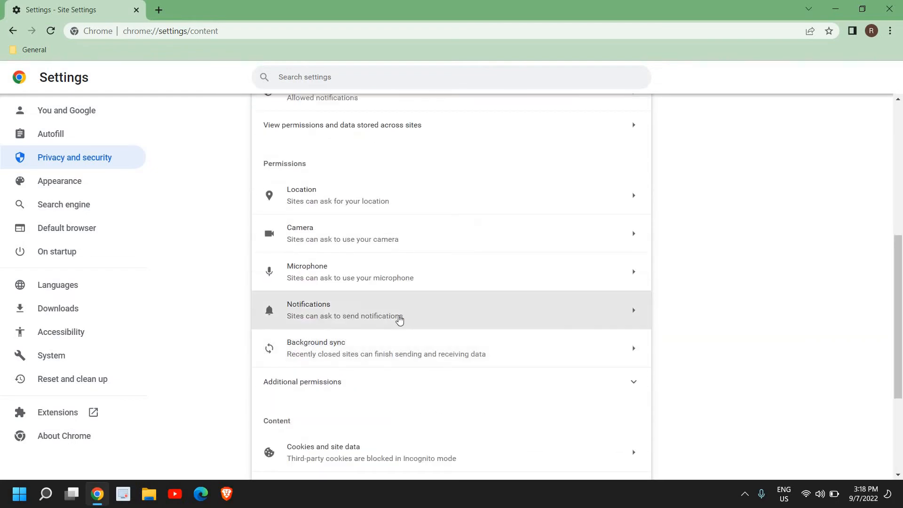
{"action": "mouse_move", "coordinate": [517, 325]}
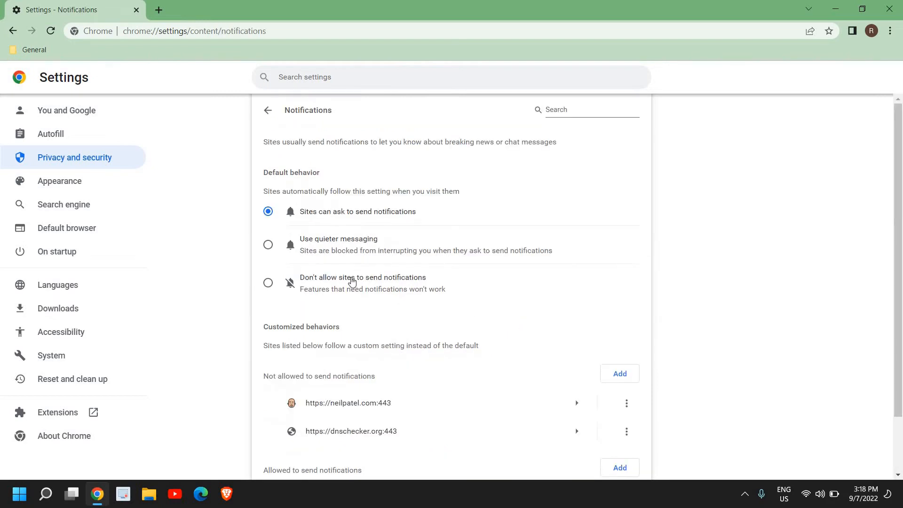
{"action": "mouse_move", "coordinate": [346, 217]}
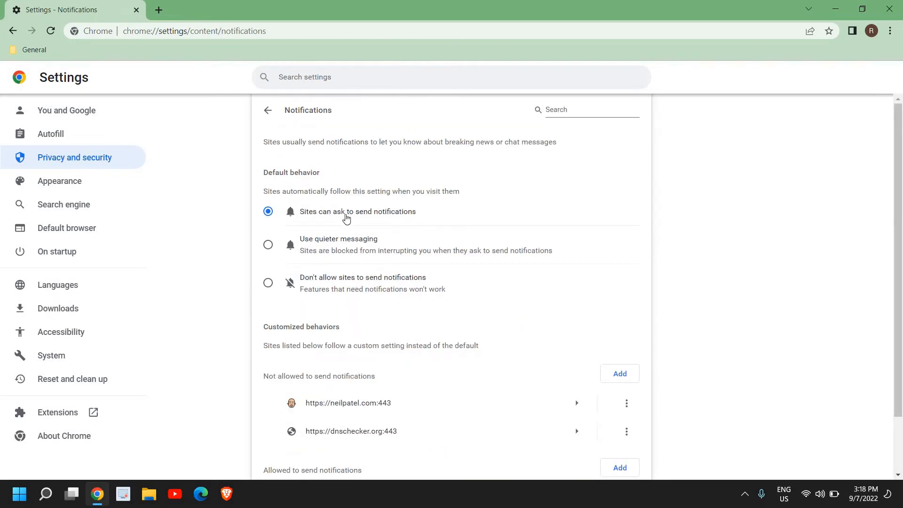
{"action": "mouse_move", "coordinate": [299, 286]}
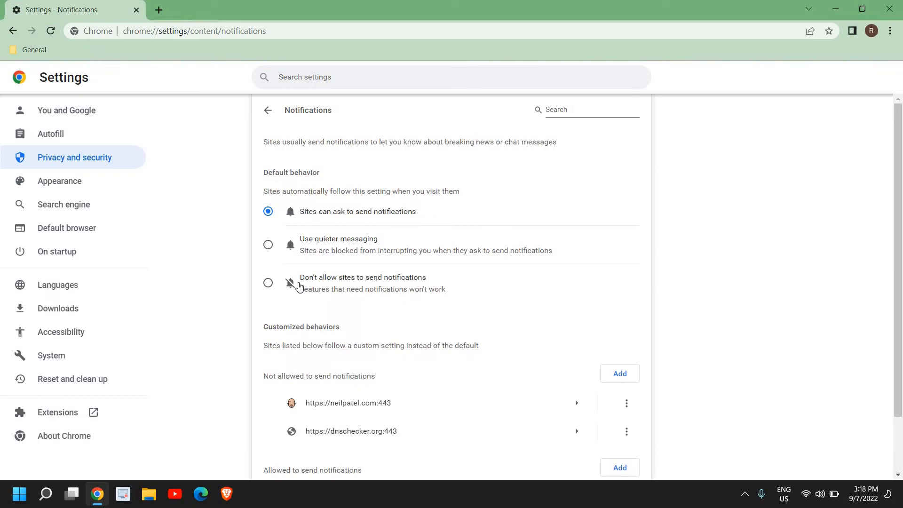
{"action": "mouse_move", "coordinate": [371, 293]}
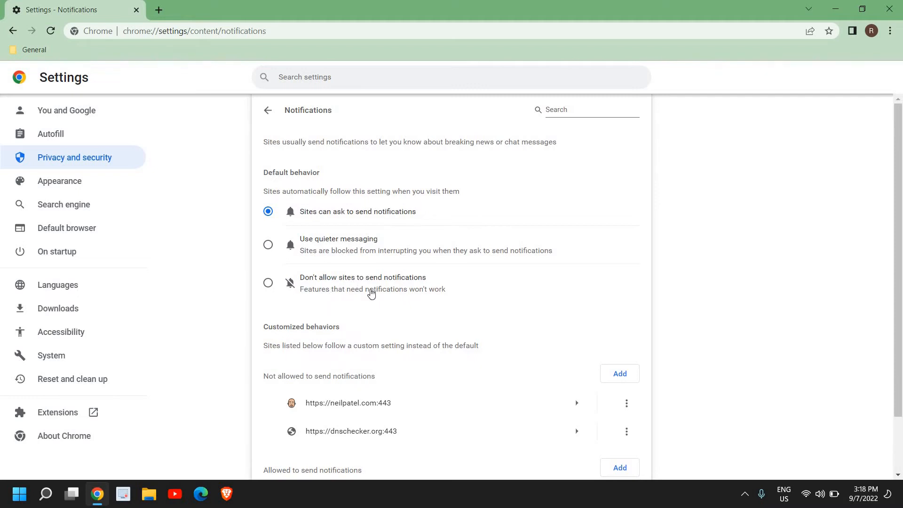
{"action": "mouse_move", "coordinate": [369, 415]}
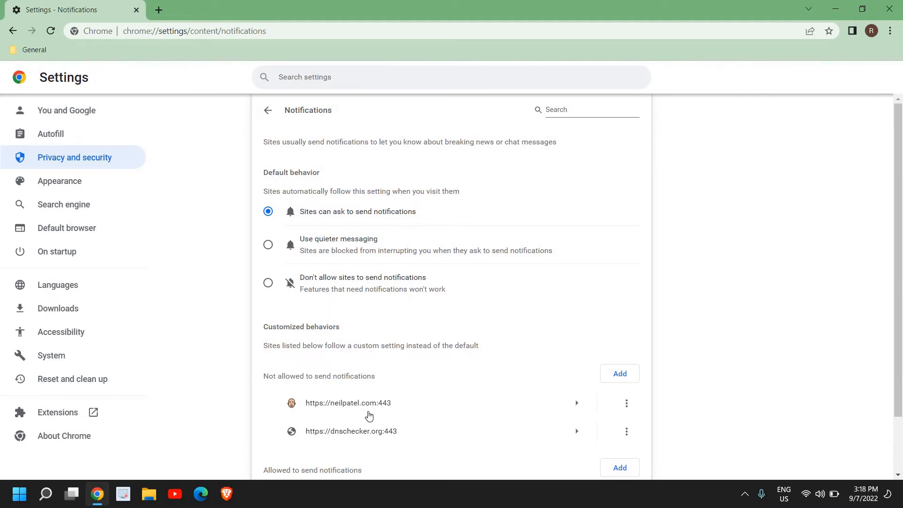
- Review the Notifications page's lists of sites blocked from and allowed to send notifications
{"action": "scroll", "scroll_direction": "down", "scroll_amount": 3}
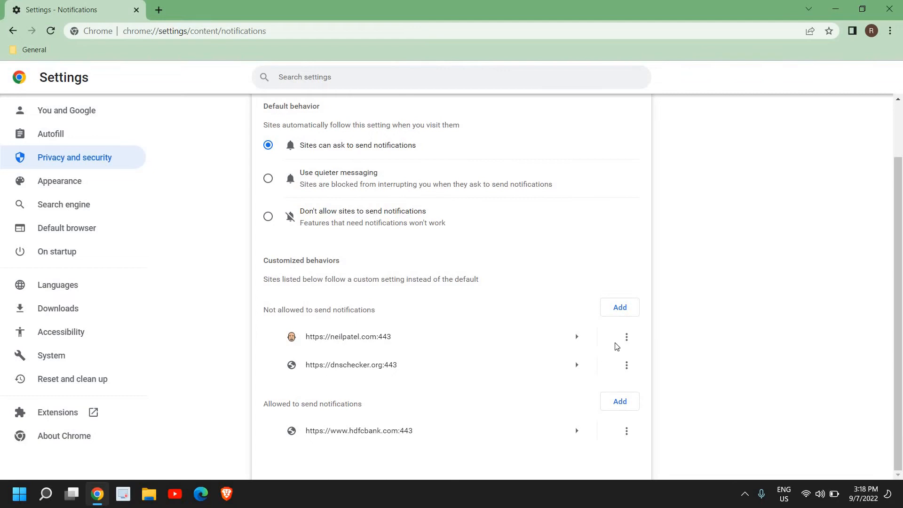
{"action": "mouse_move", "coordinate": [626, 336]}
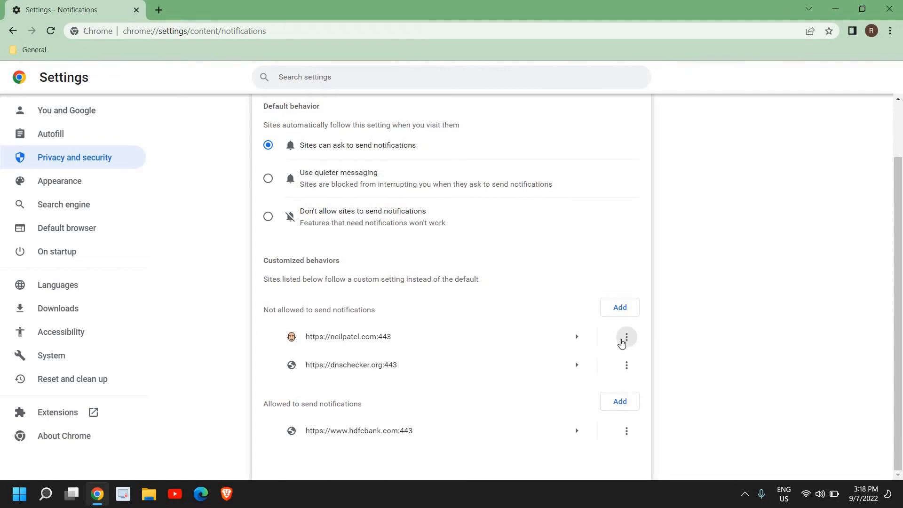
{"action": "mouse_move", "coordinate": [305, 310]}
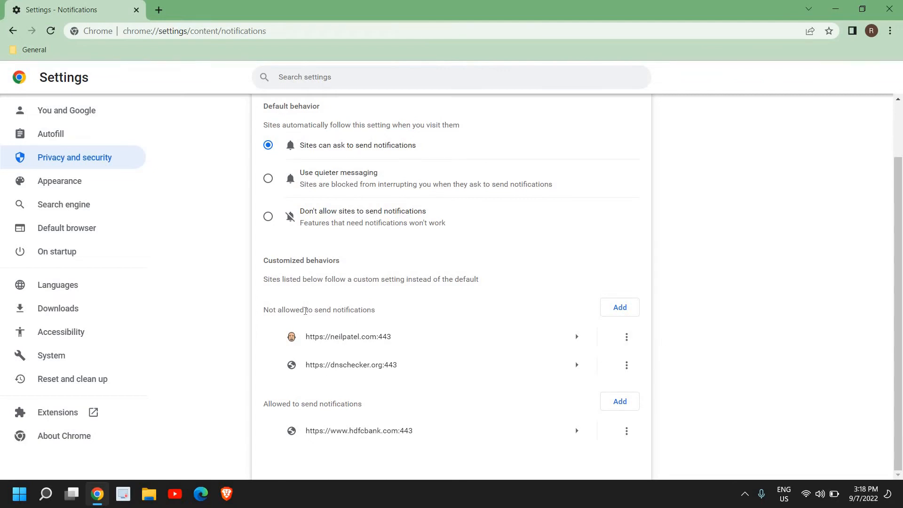
{"action": "mouse_move", "coordinate": [627, 336]}
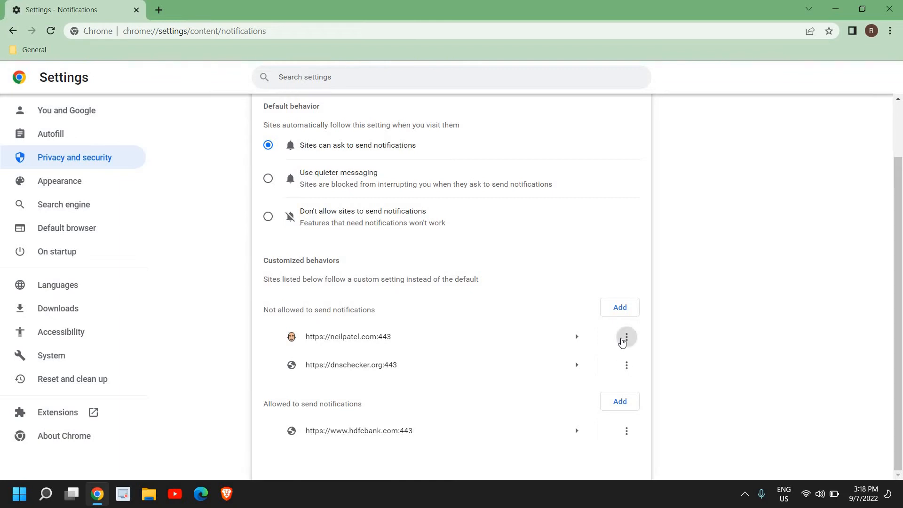
{"action": "mouse_move", "coordinate": [336, 334]}
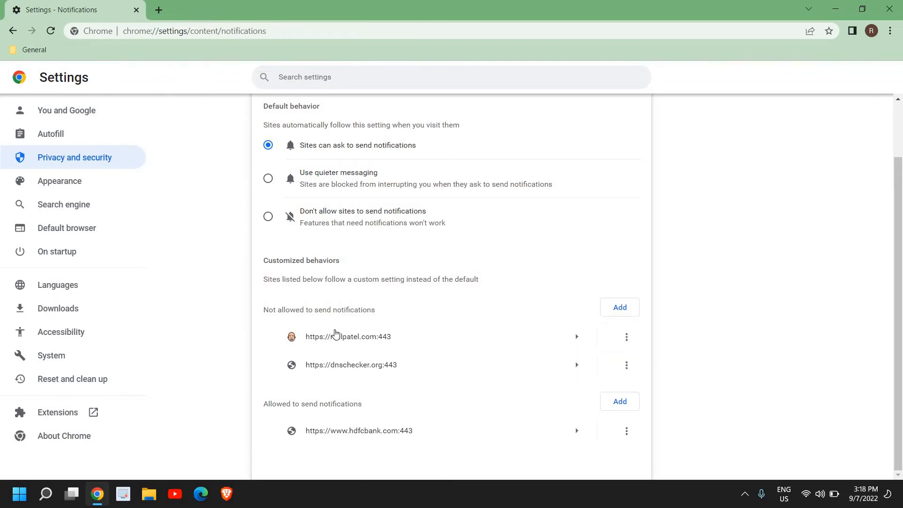
{"action": "mouse_move", "coordinate": [295, 309]}
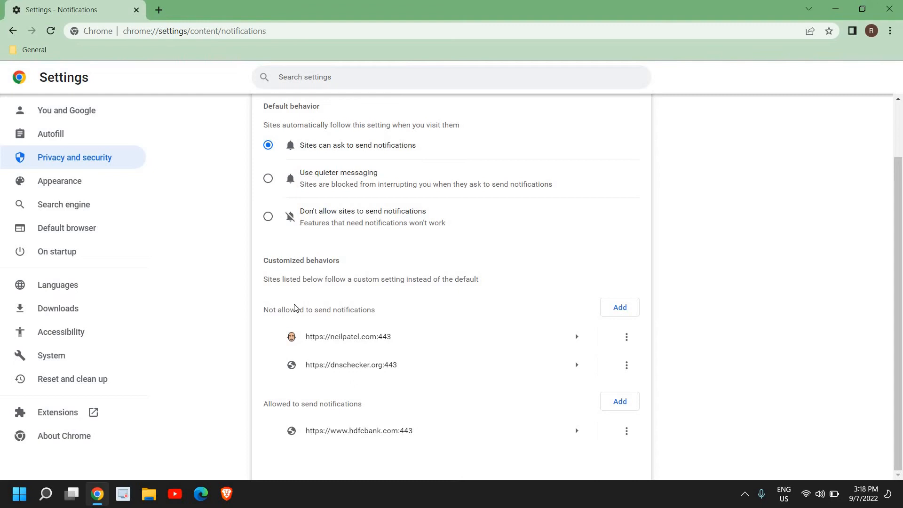
{"action": "mouse_move", "coordinate": [379, 329]}
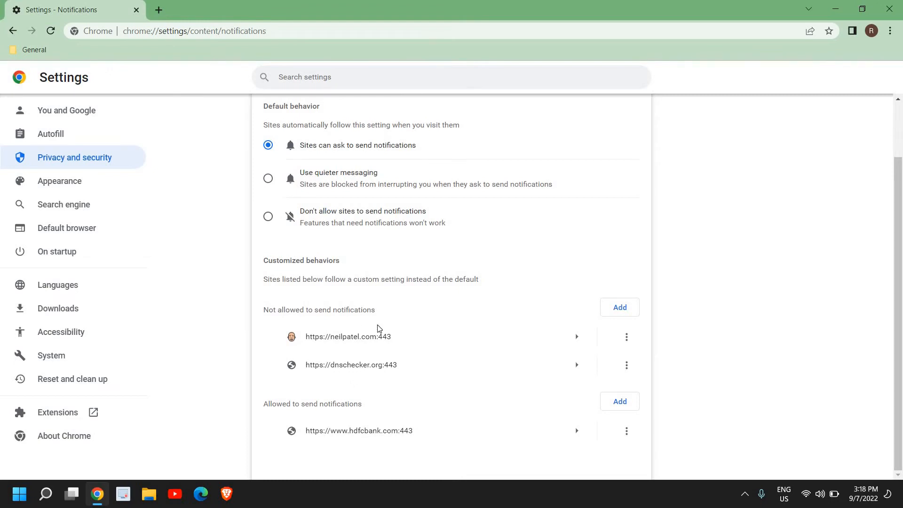
{"action": "mouse_move", "coordinate": [329, 433]}
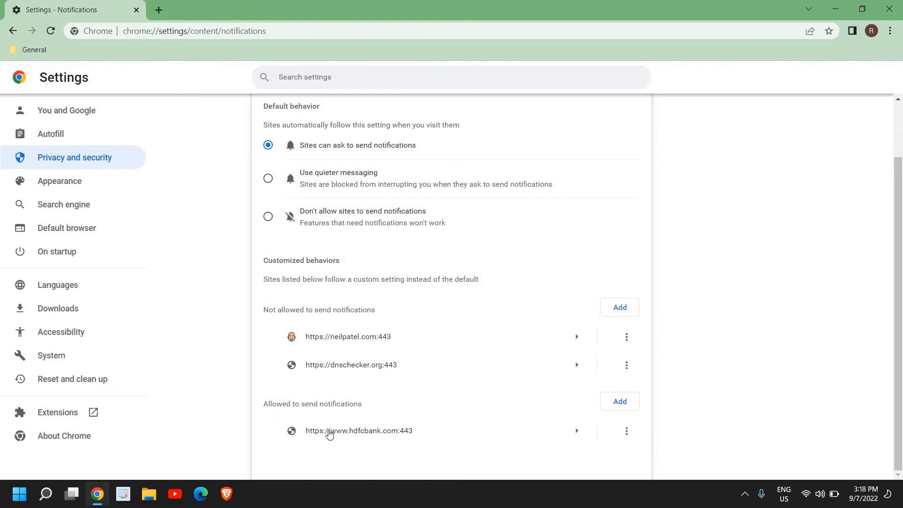
{"action": "mouse_move", "coordinate": [636, 433]}
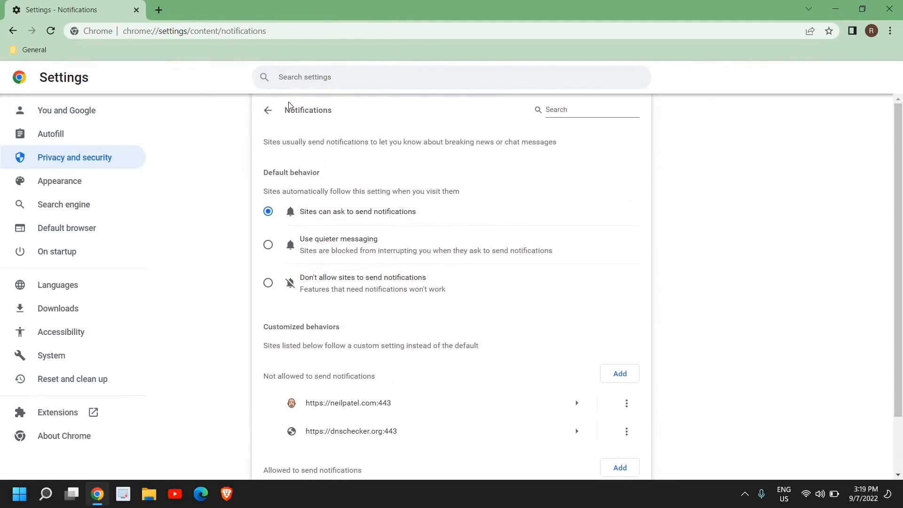
- Reach Pop-ups and redirects and confirm sites are not allowed to send pop-ups or use redirects
{"action": "left_click", "coordinate": [267, 110]}
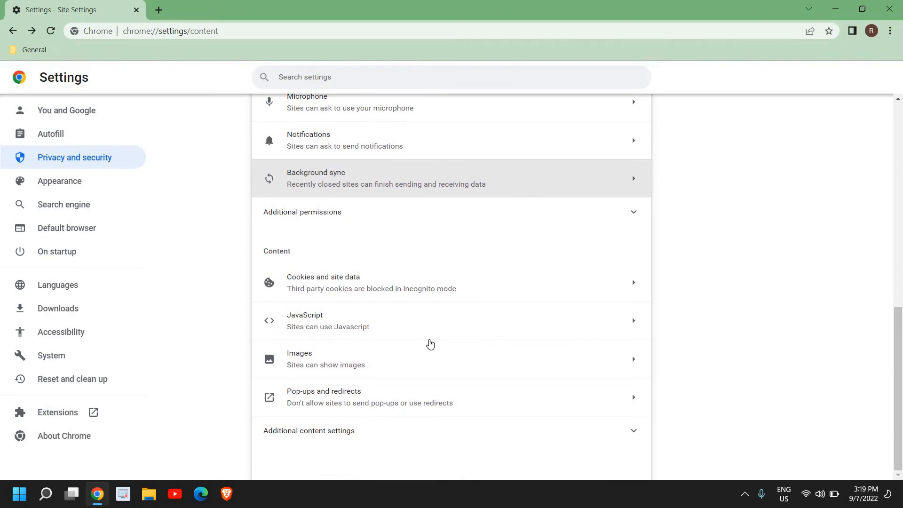
{"action": "mouse_move", "coordinate": [323, 404]}
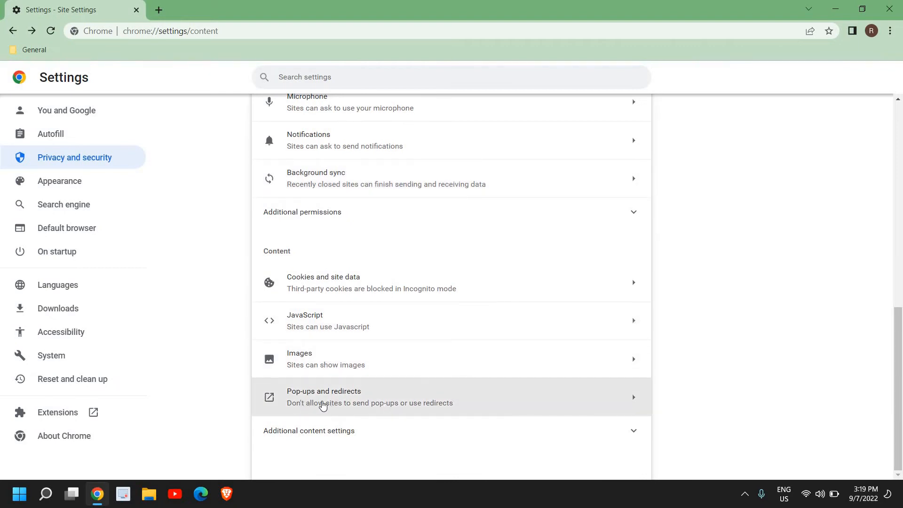
{"action": "mouse_move", "coordinate": [348, 418]}
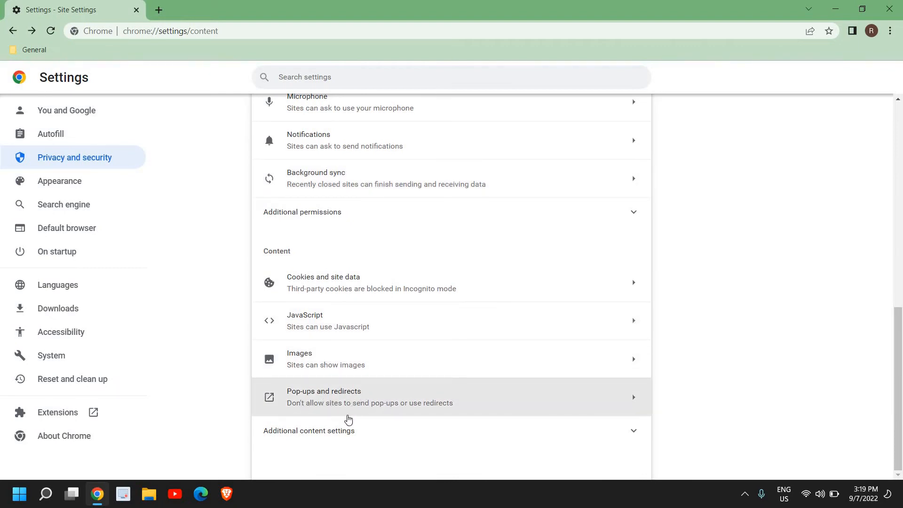
{"action": "mouse_move", "coordinate": [419, 409]}
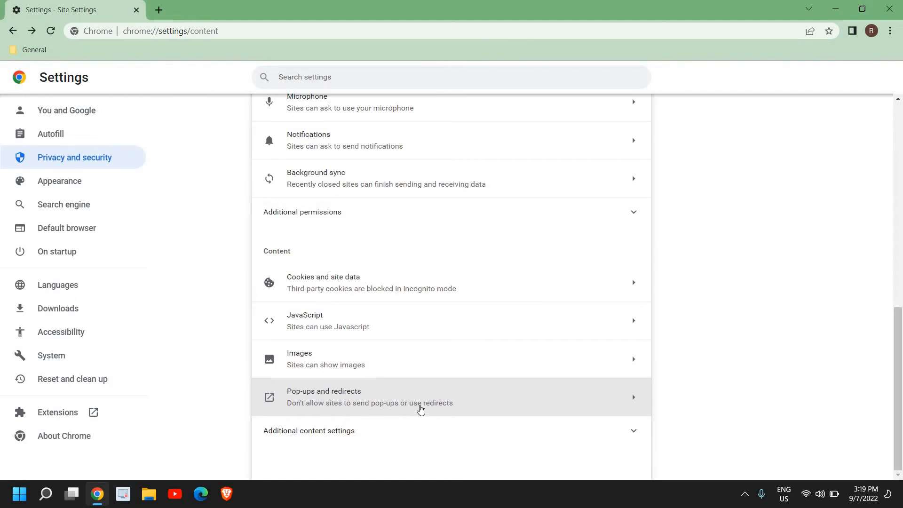
{"action": "left_click", "coordinate": [421, 397]}
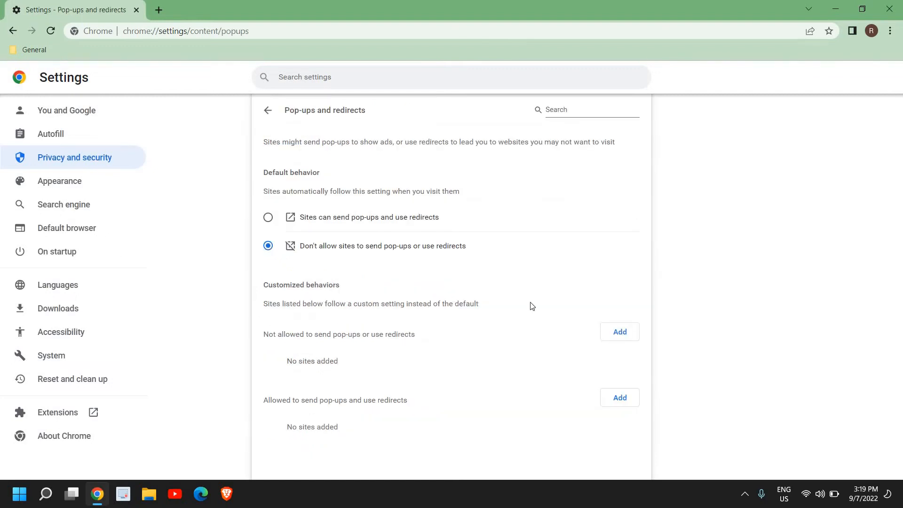
{"action": "mouse_move", "coordinate": [369, 252]}
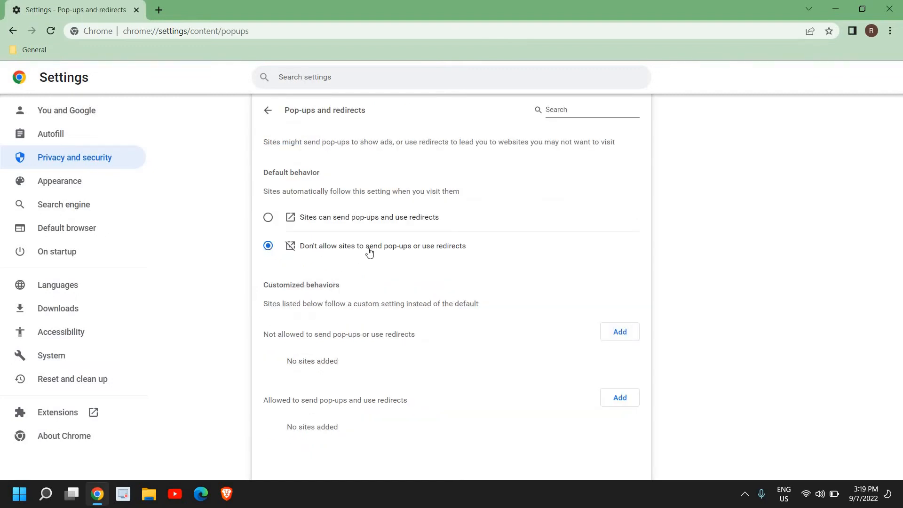
{"action": "mouse_move", "coordinate": [451, 258]}
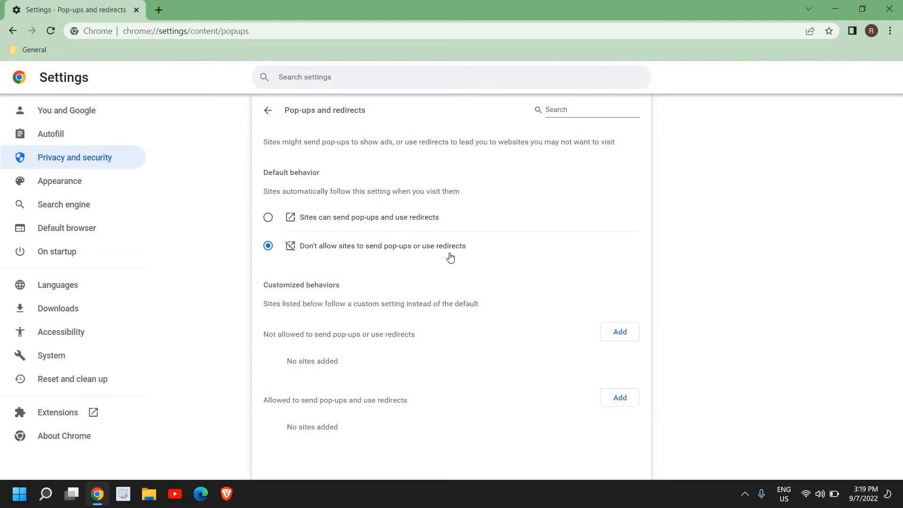
{"action": "mouse_move", "coordinate": [523, 355]}
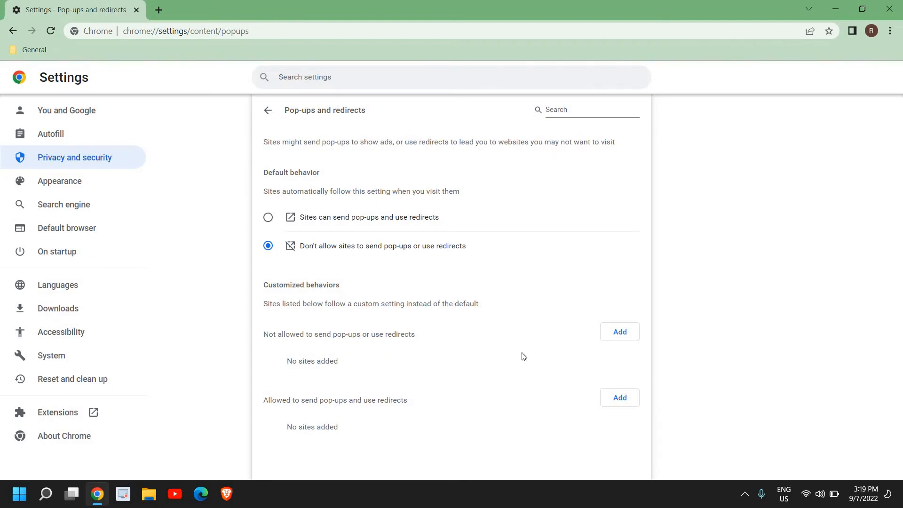
{"action": "mouse_move", "coordinate": [281, 401]}
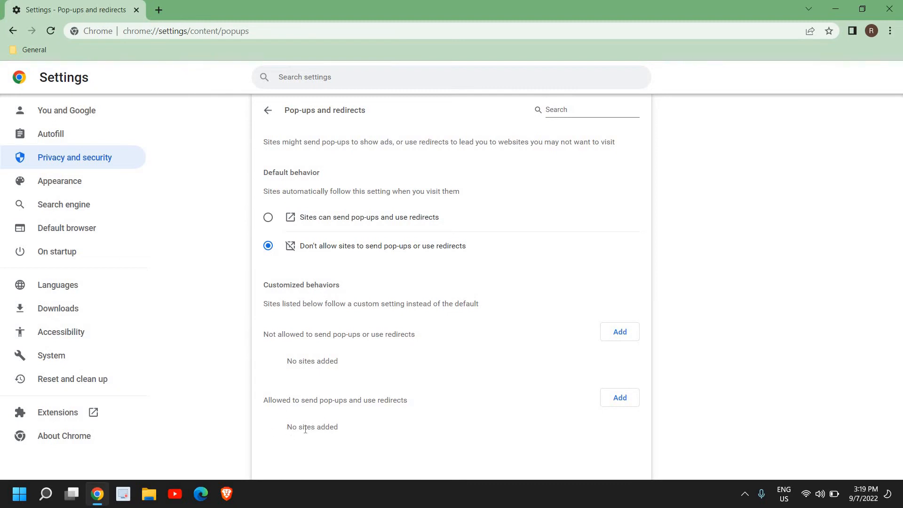
{"action": "mouse_move", "coordinate": [594, 432]}
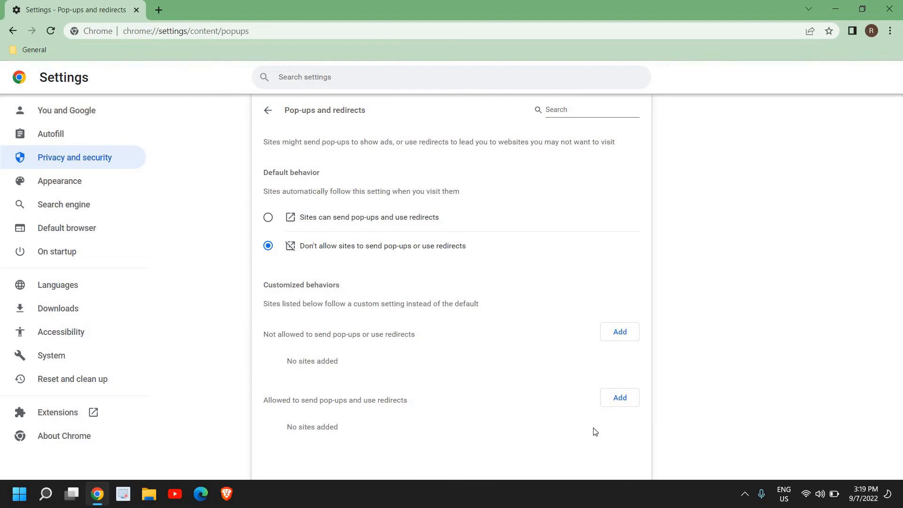
{"action": "mouse_move", "coordinate": [615, 421]}
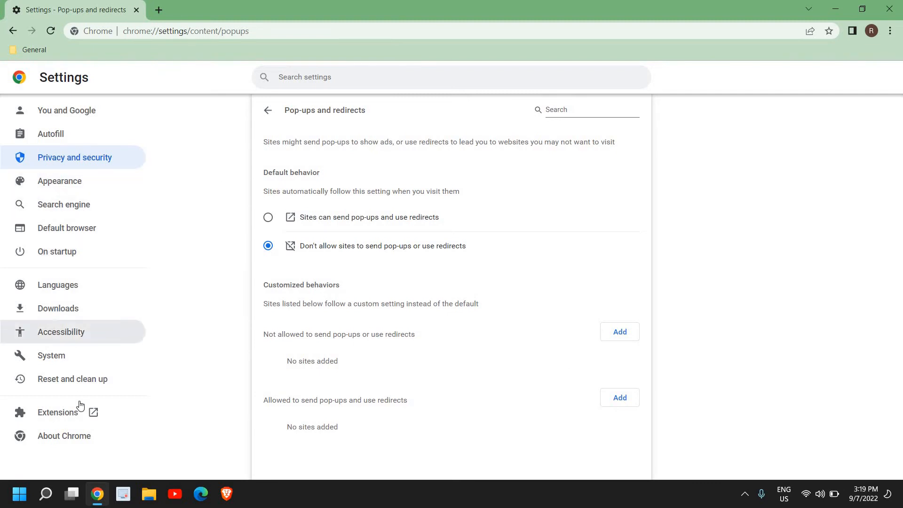
{"action": "mouse_move", "coordinate": [55, 412]}
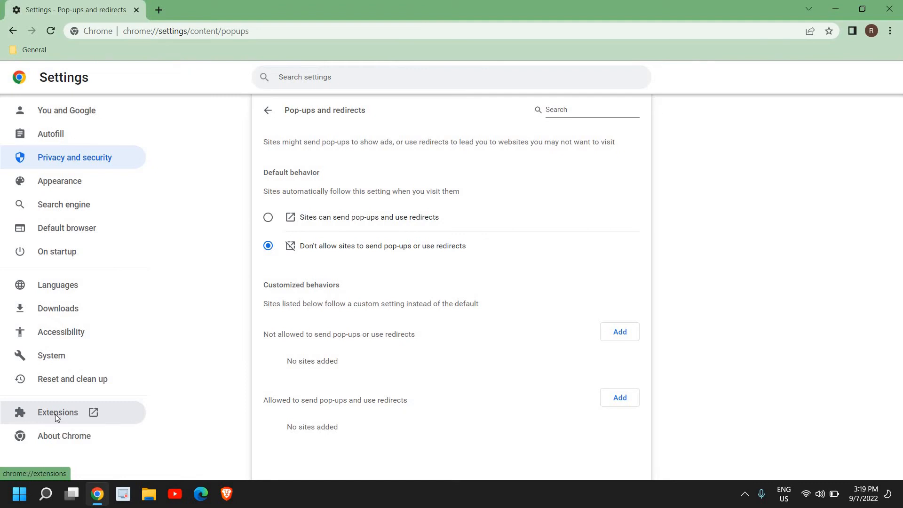
- Review chrome://extensions in a new tab, where only Google Docs Offline is installed and enabled
{"action": "left_click", "coordinate": [57, 413]}
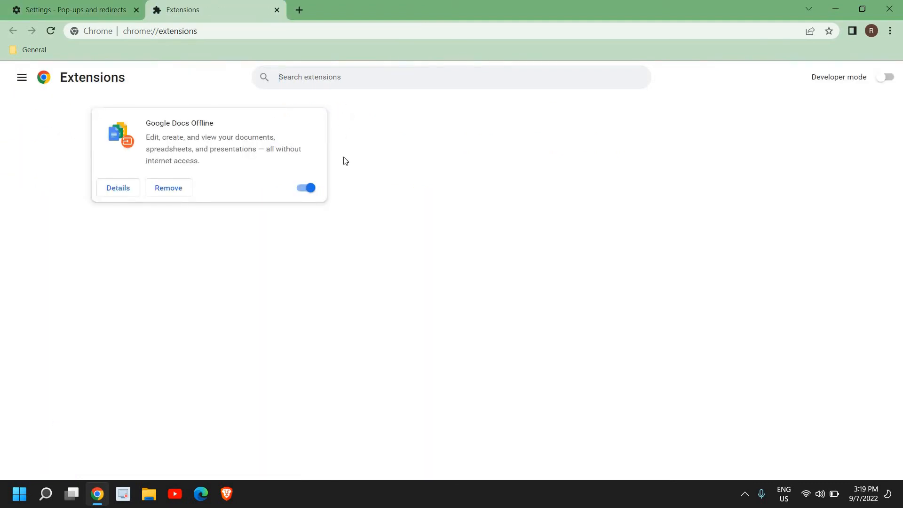
{"action": "mouse_move", "coordinate": [345, 220]}
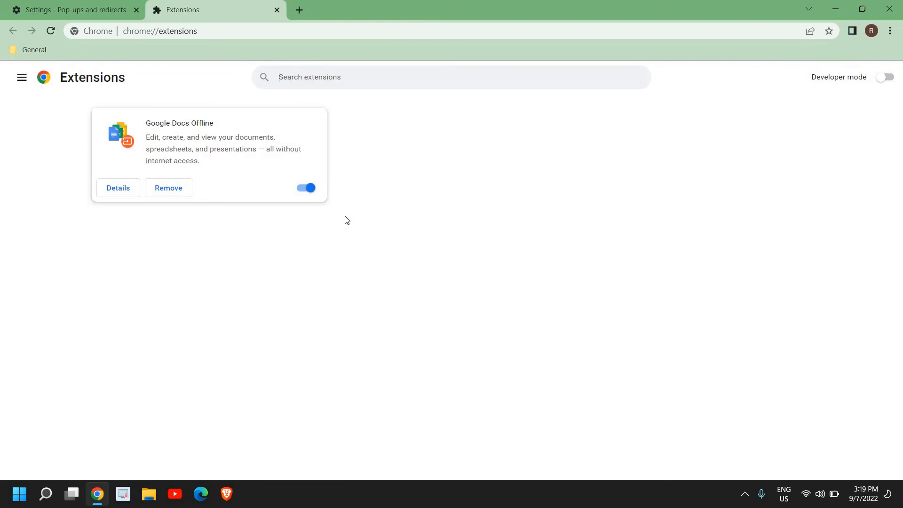
{"action": "mouse_move", "coordinate": [333, 251]}
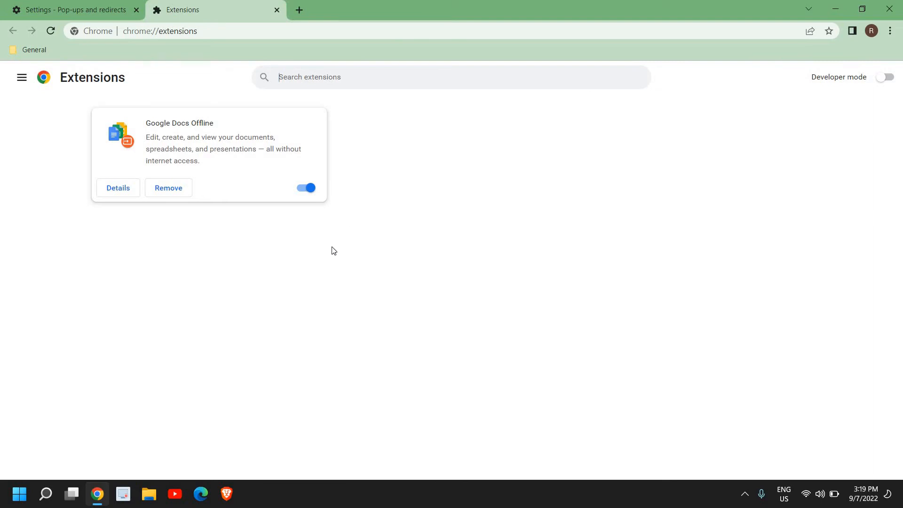
{"action": "mouse_move", "coordinate": [281, 280]}
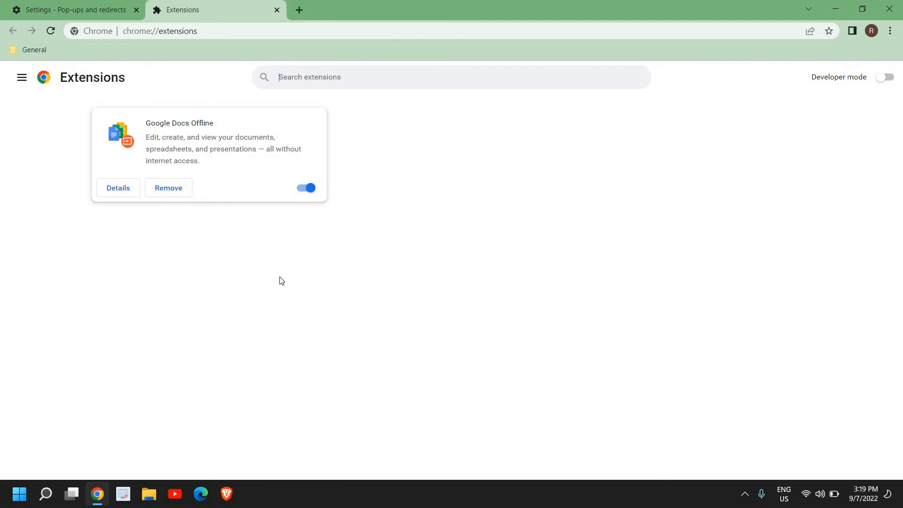
{"action": "mouse_move", "coordinate": [168, 189]}
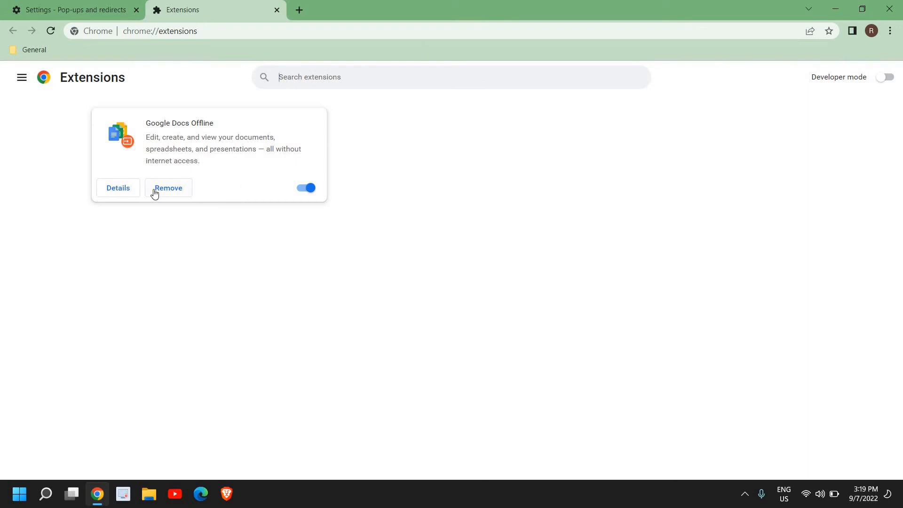
{"action": "mouse_move", "coordinate": [235, 218]}
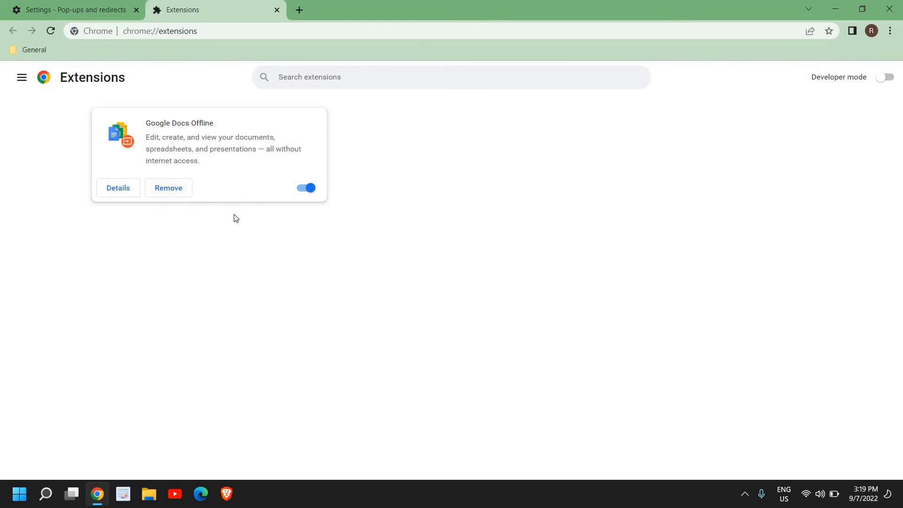
{"action": "mouse_move", "coordinate": [840, 105]}
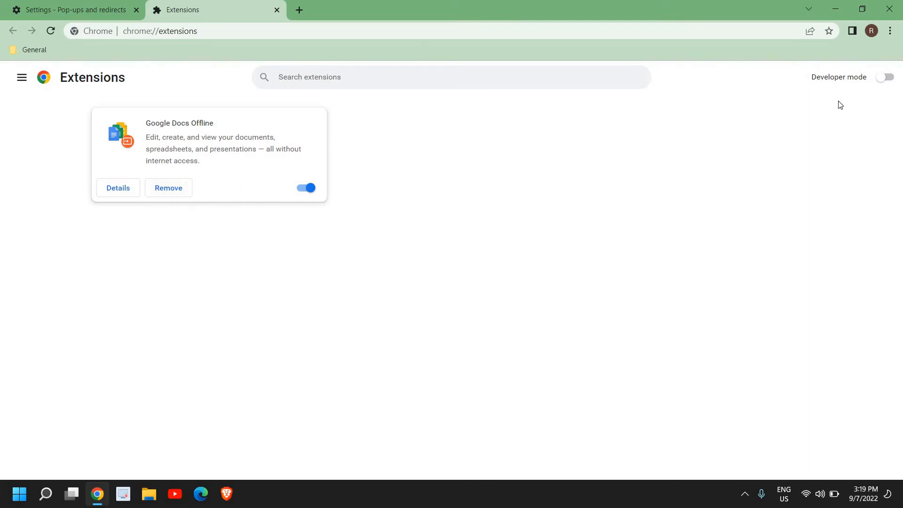
{"action": "left_click", "coordinate": [891, 30]}
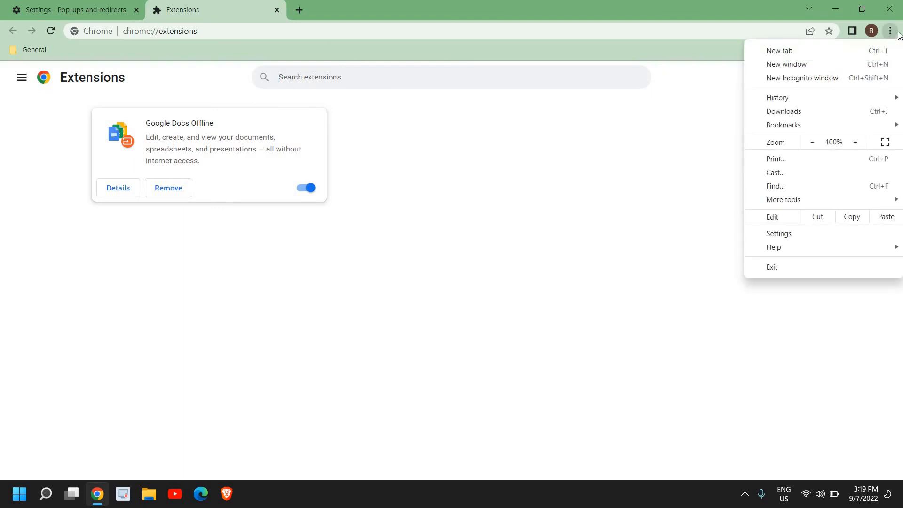
{"action": "mouse_move", "coordinate": [778, 233]}
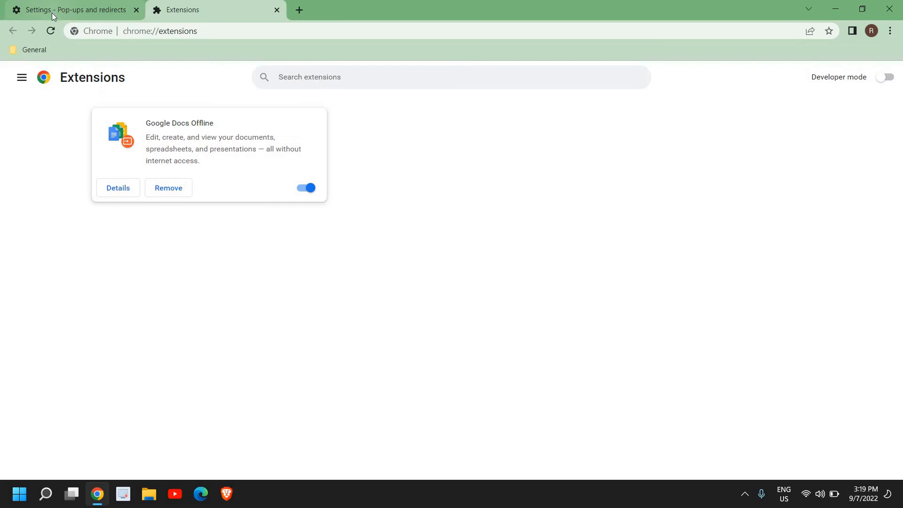
- Return to the Settings tab and reach the Reset and clean up section
{"action": "left_click", "coordinate": [69, 10]}
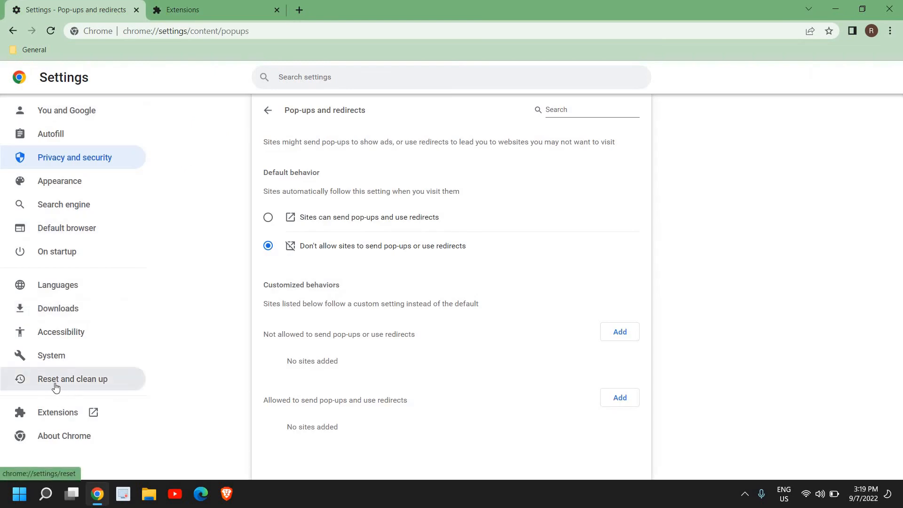
{"action": "left_click", "coordinate": [73, 378]}
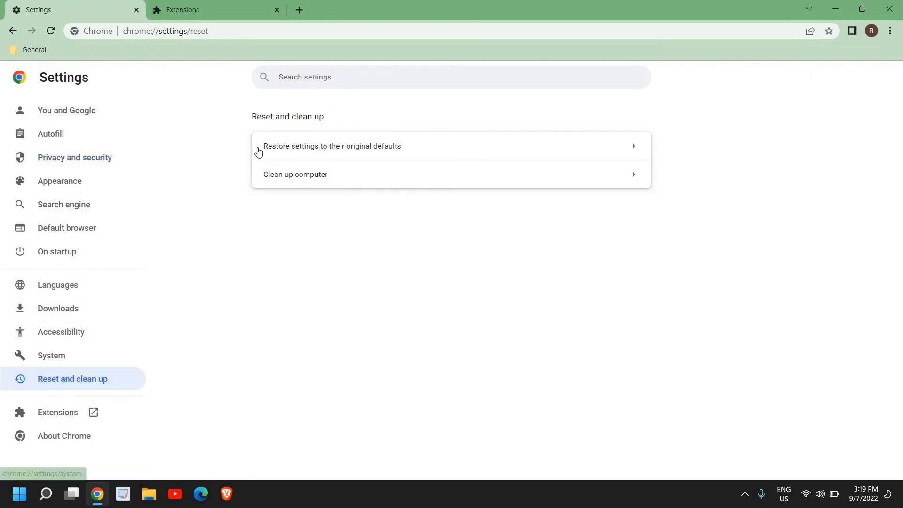
{"action": "mouse_move", "coordinate": [388, 161]}
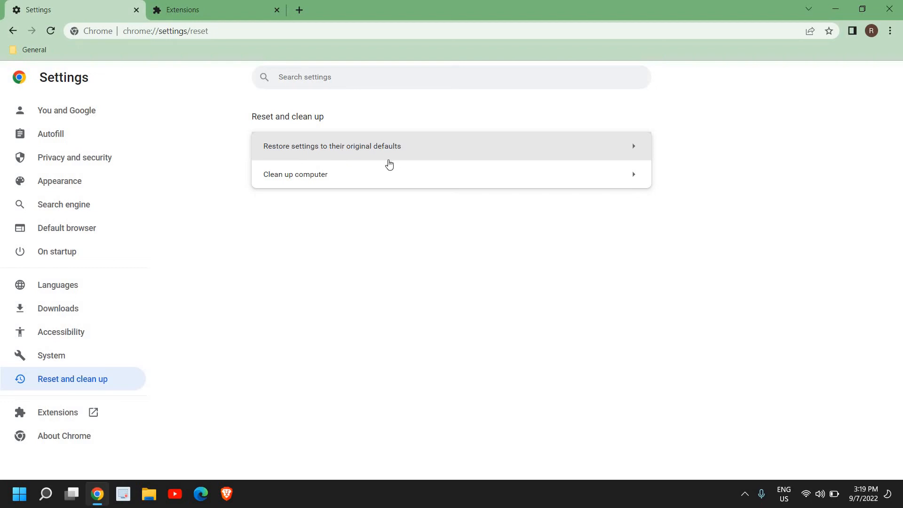
{"action": "mouse_move", "coordinate": [415, 153]}
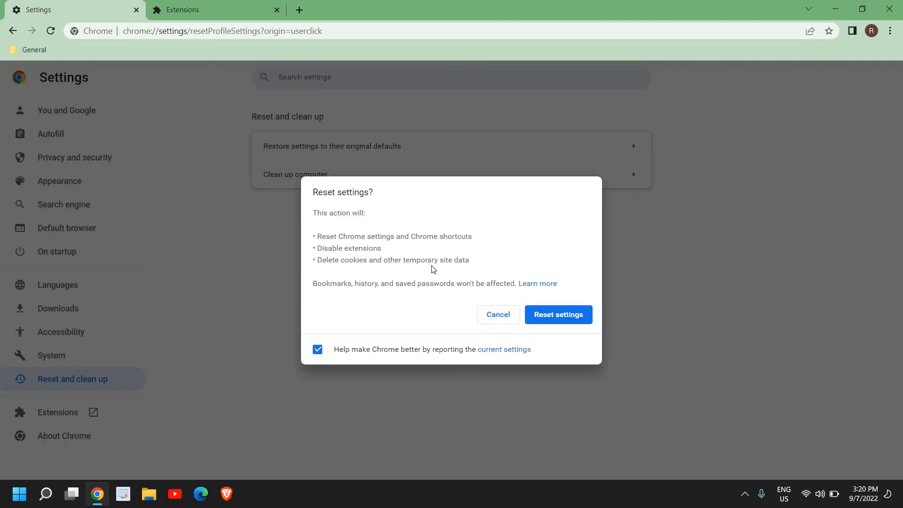
{"action": "mouse_move", "coordinate": [344, 248]}
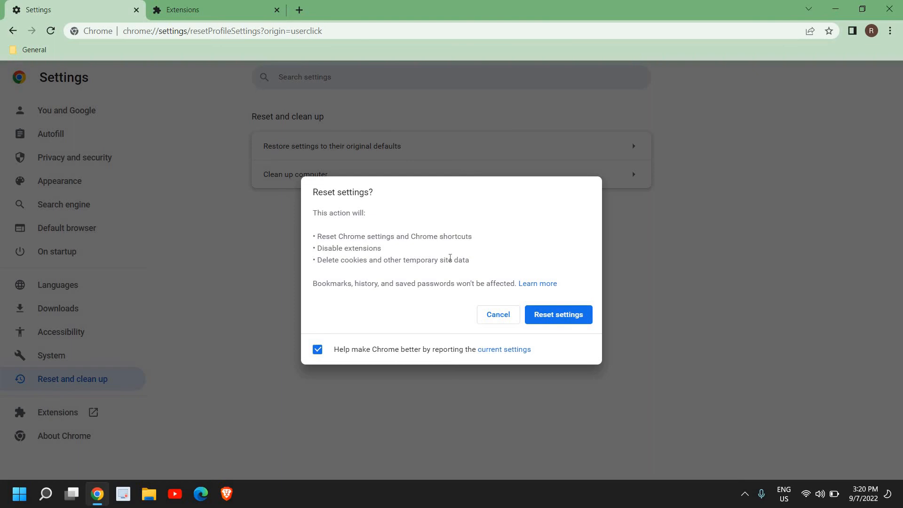
{"action": "mouse_move", "coordinate": [405, 330]}
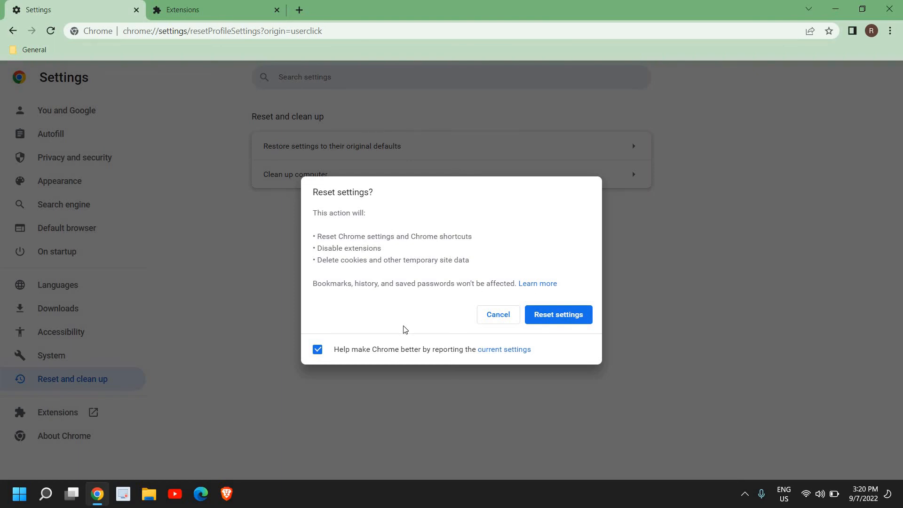
{"action": "mouse_move", "coordinate": [379, 313]}
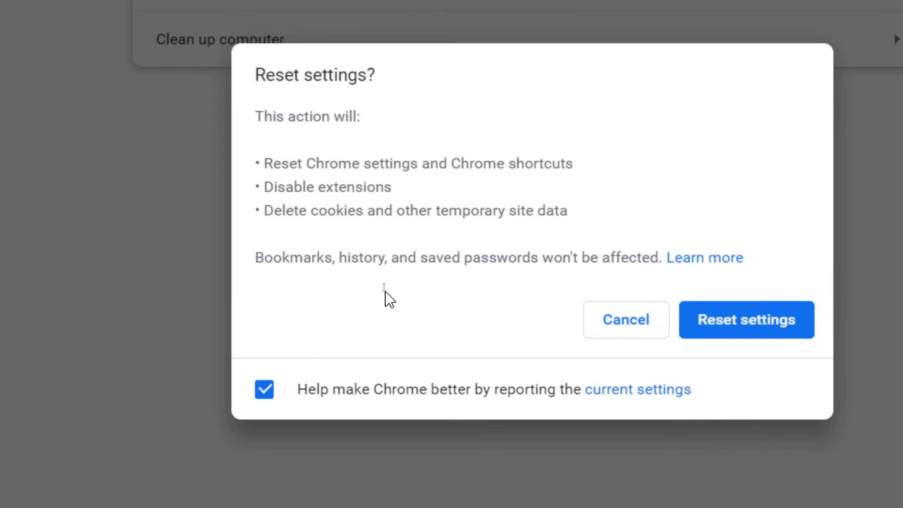
{"action": "mouse_move", "coordinate": [512, 283]}
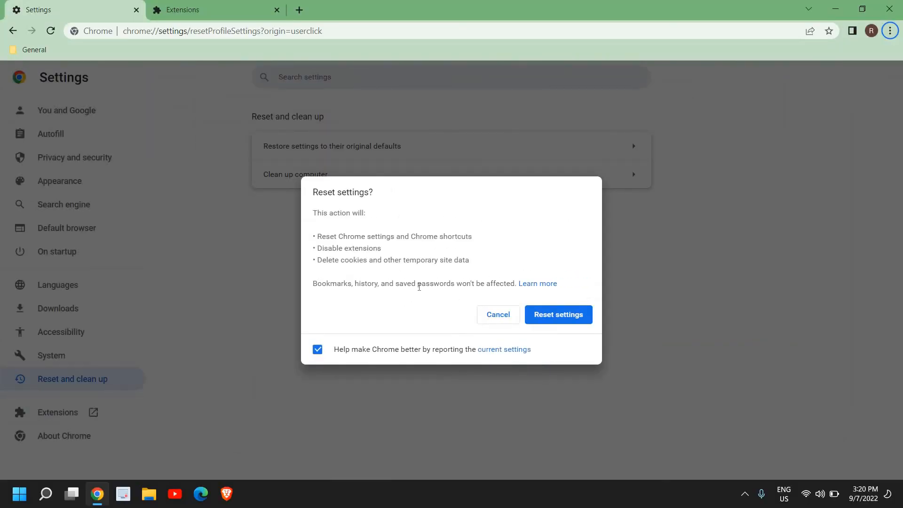
{"action": "mouse_move", "coordinate": [573, 341]}
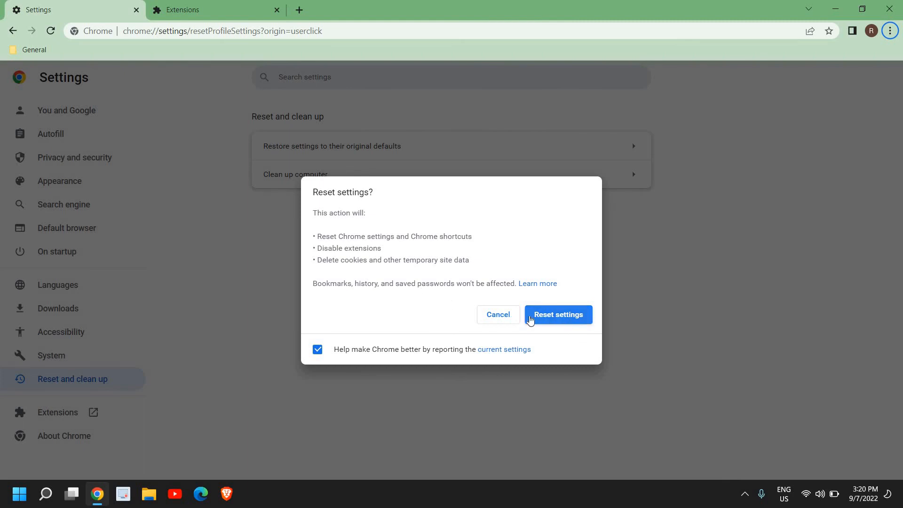
- Confirm Reset settings to restore Chrome to its original defaults
{"action": "left_click", "coordinate": [557, 314]}
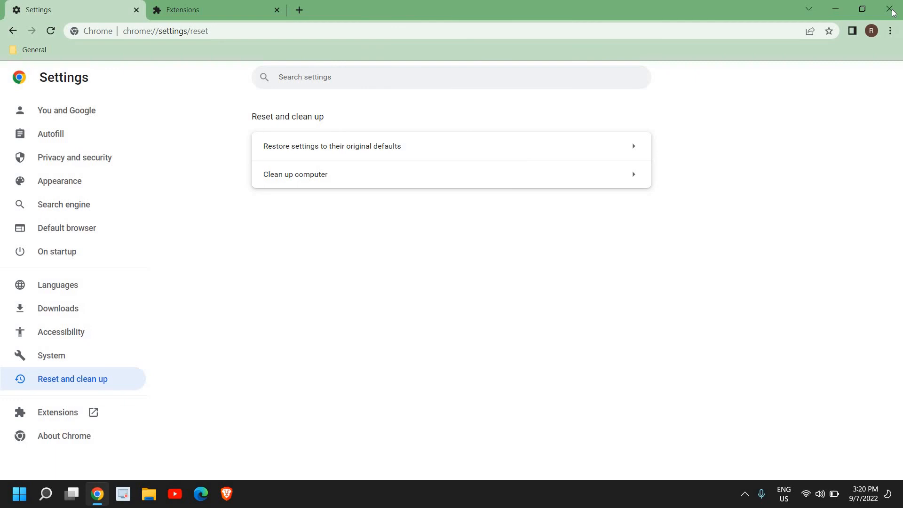
- Close Chrome and relaunch it from the taskbar to a fresh New Tab page
{"action": "left_click", "coordinate": [891, 10]}
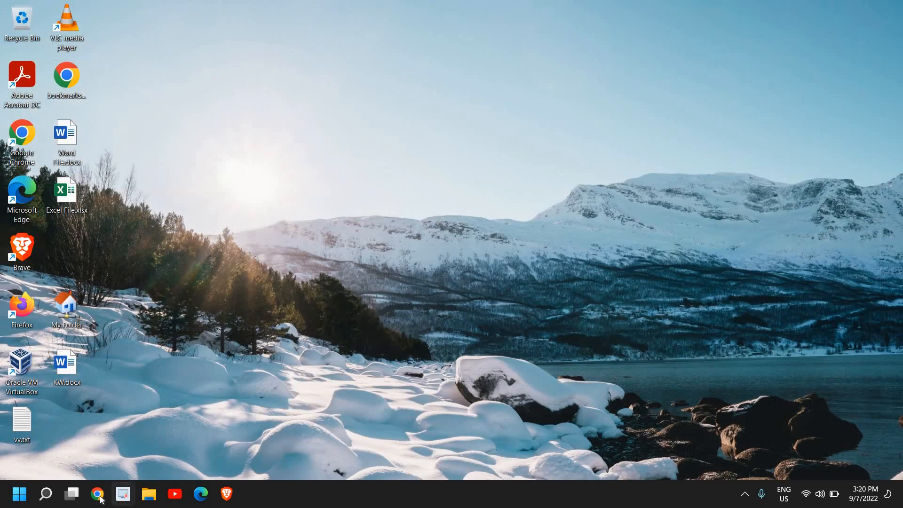
{"action": "left_click", "coordinate": [98, 494]}
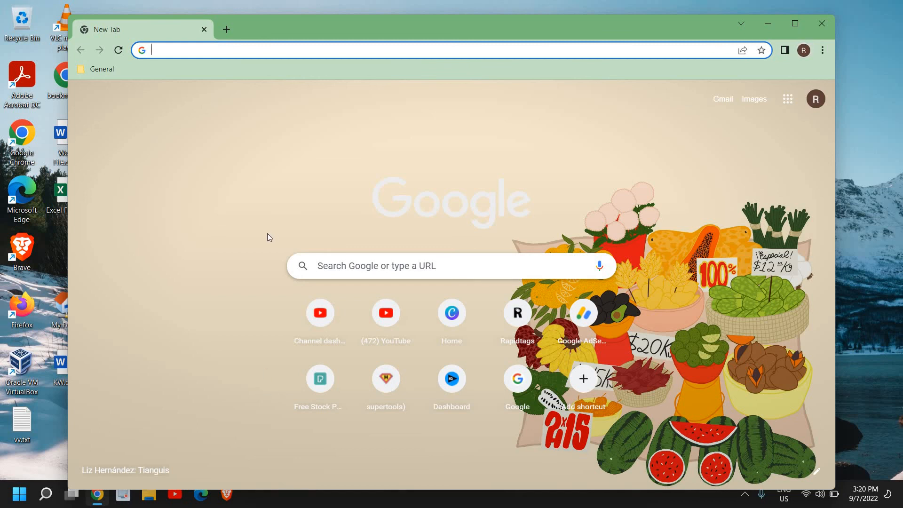
{"action": "mouse_move", "coordinate": [564, 149]}
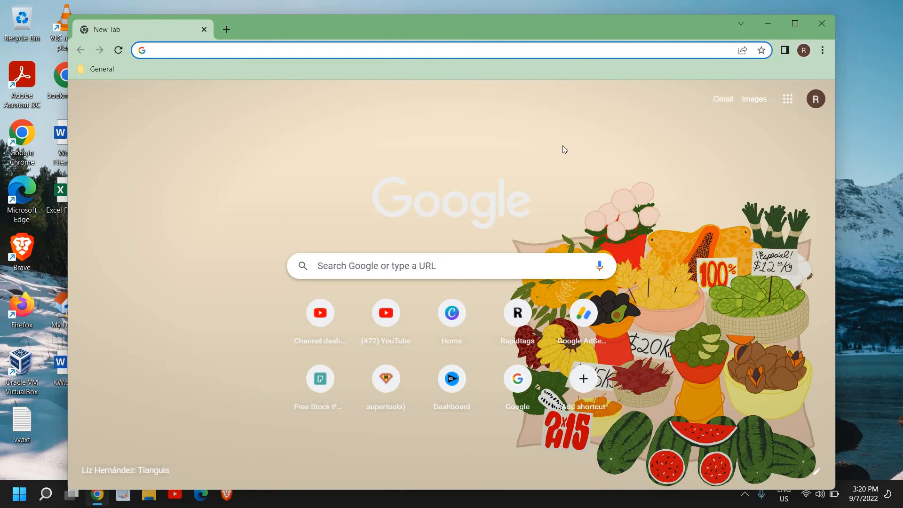
{"action": "mouse_move", "coordinate": [767, 24]}
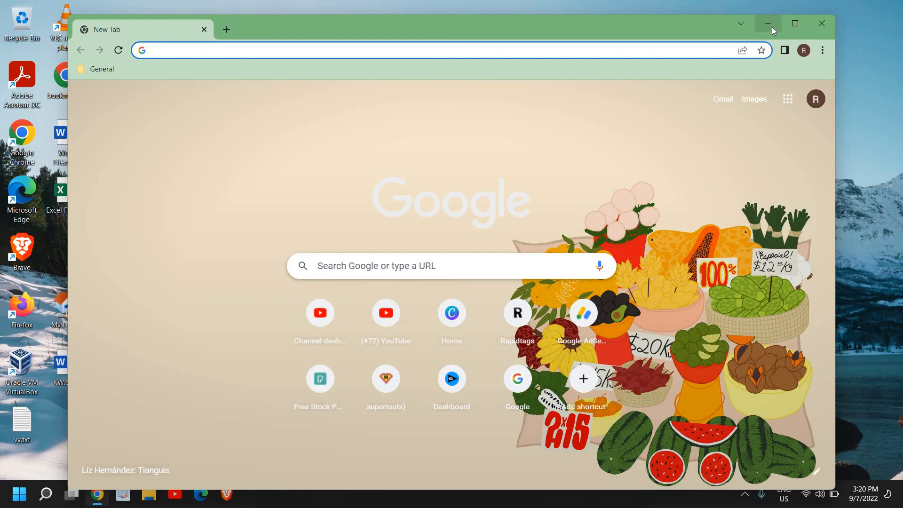